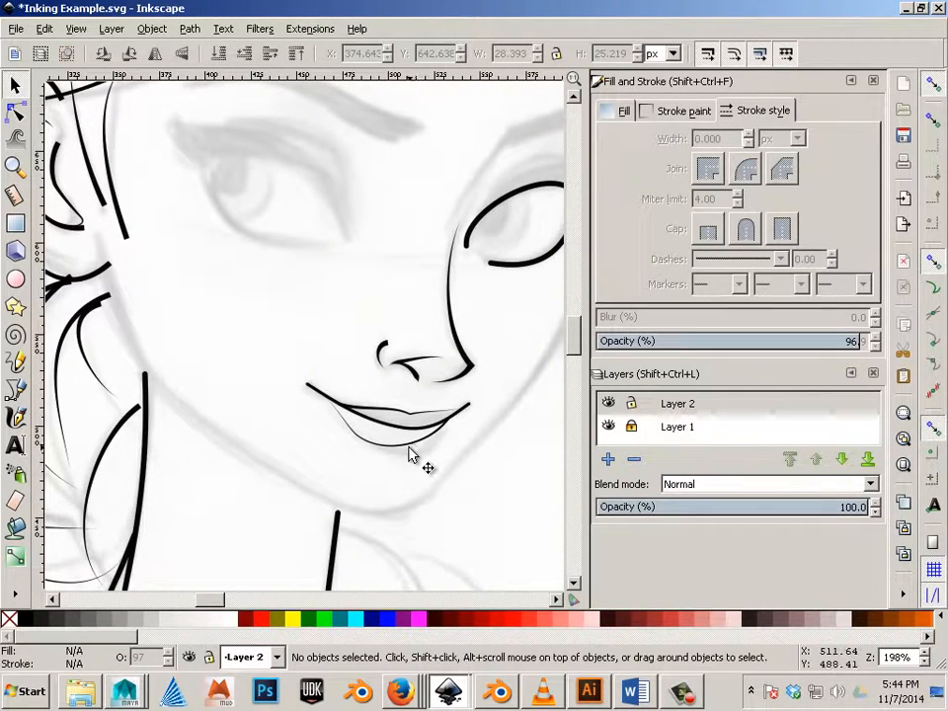
mouse_move(427, 501)
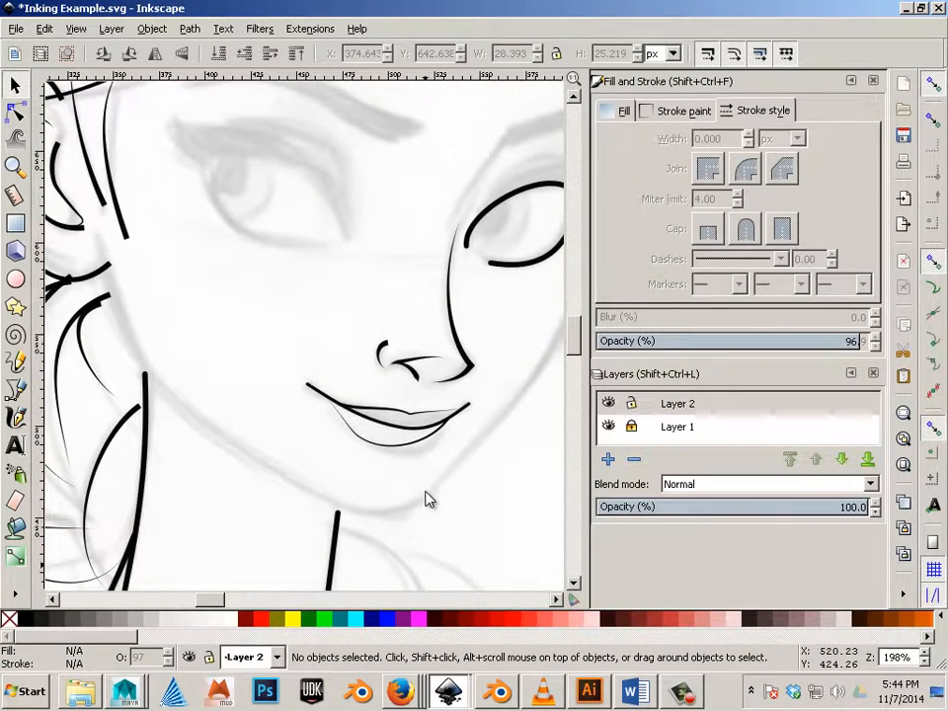
mouse_move(302, 605)
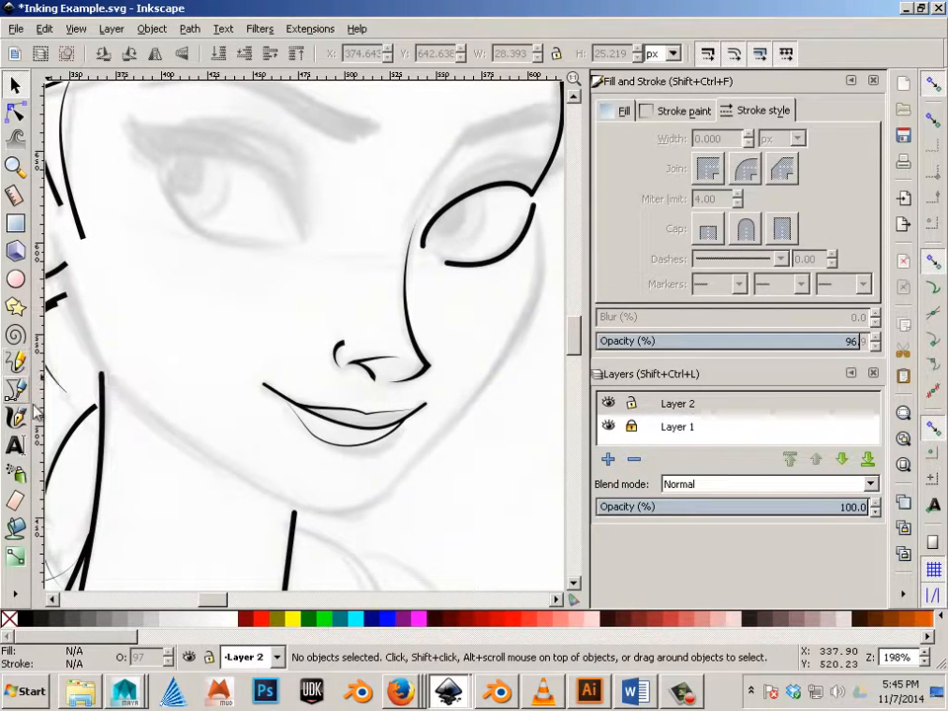
mouse_move(16, 390)
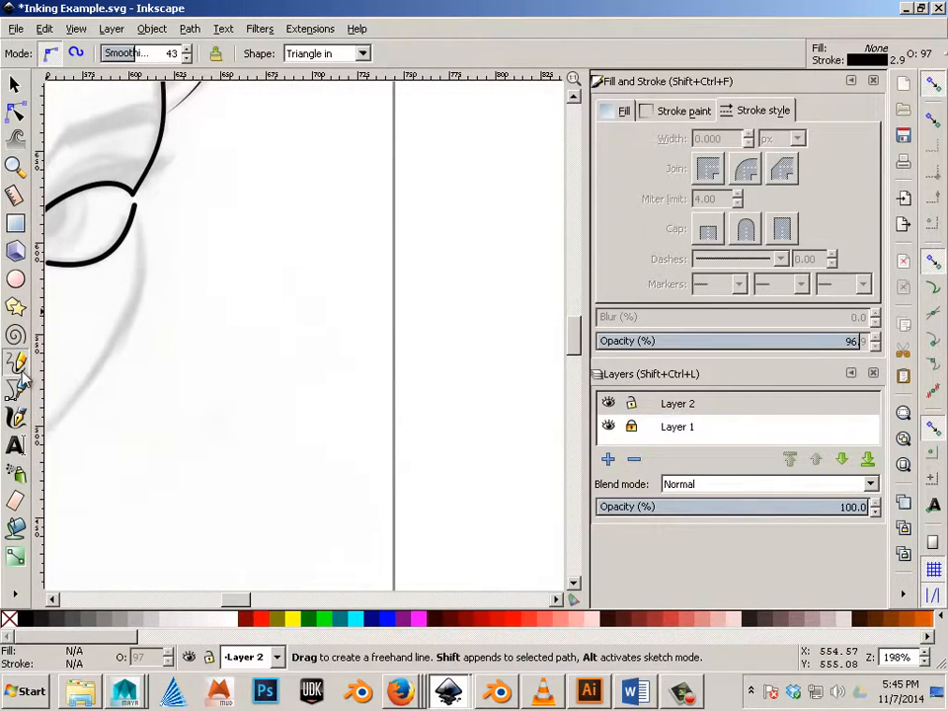
Draw two tapered practice strokes beside the eye, then widen one's thick end and bend its curve.
drag(217, 190, 272, 503)
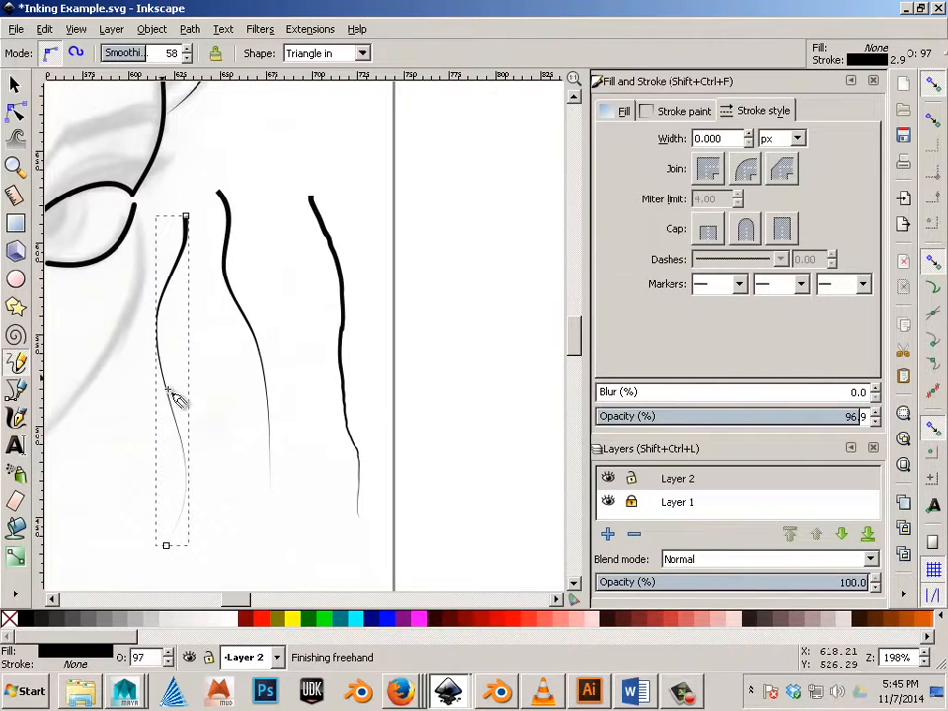
drag(242, 186, 341, 504)
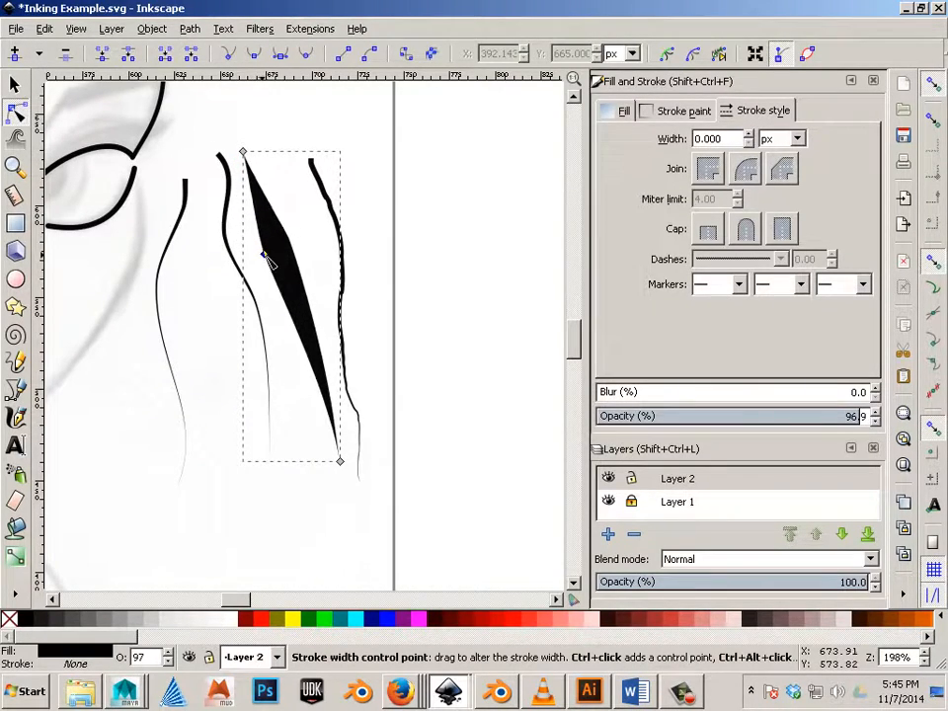
drag(272, 262, 339, 462)
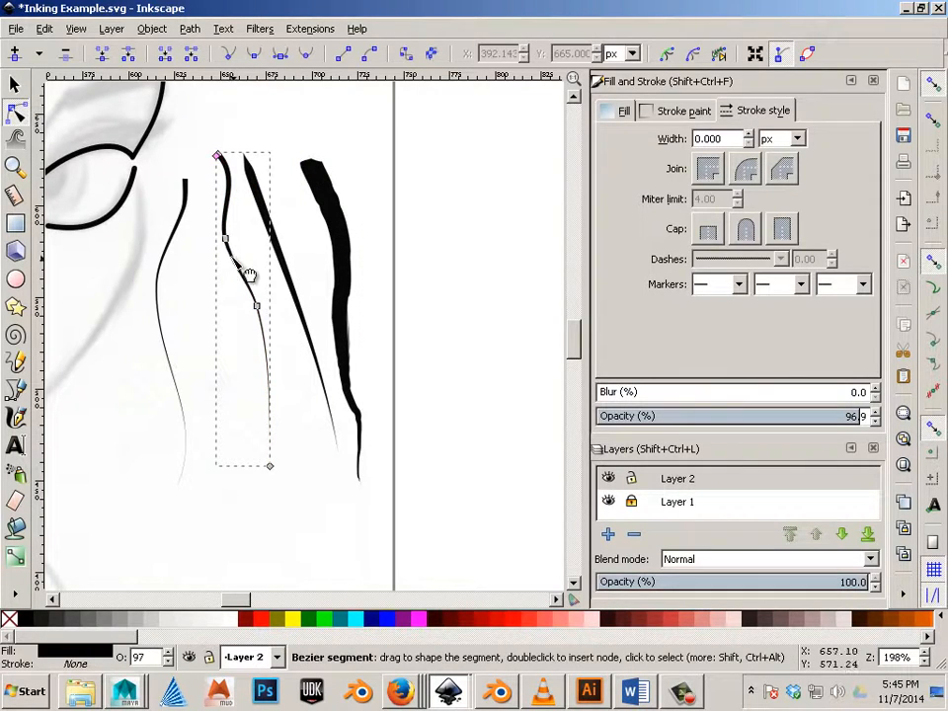
drag(235, 275, 215, 166)
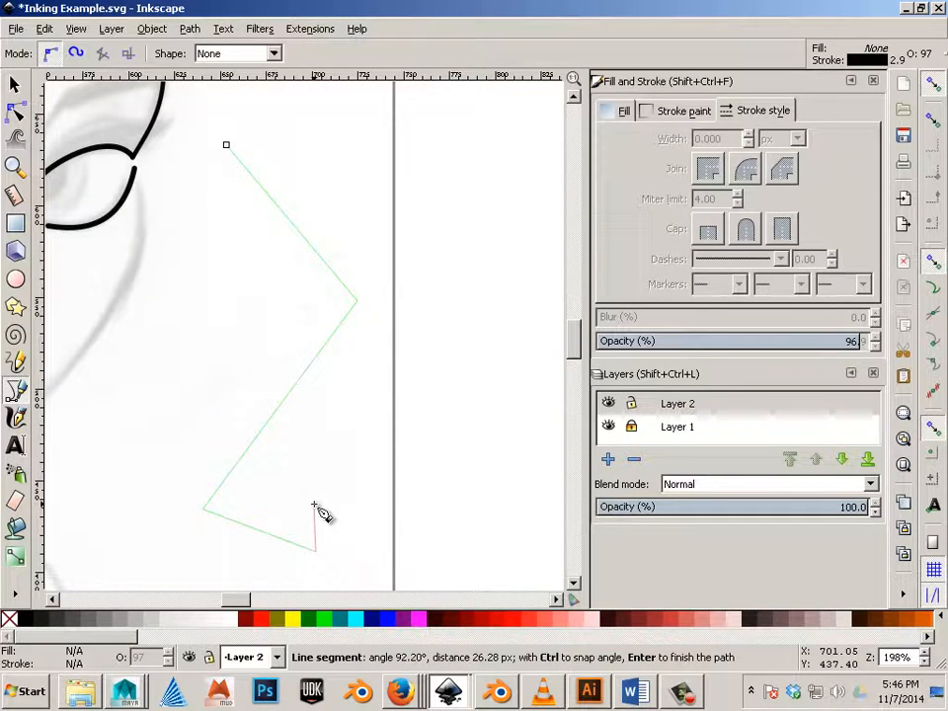
Finish the zigzag path, bend its segments into a smooth S-curve, and raise its stroke width.
key(Return)
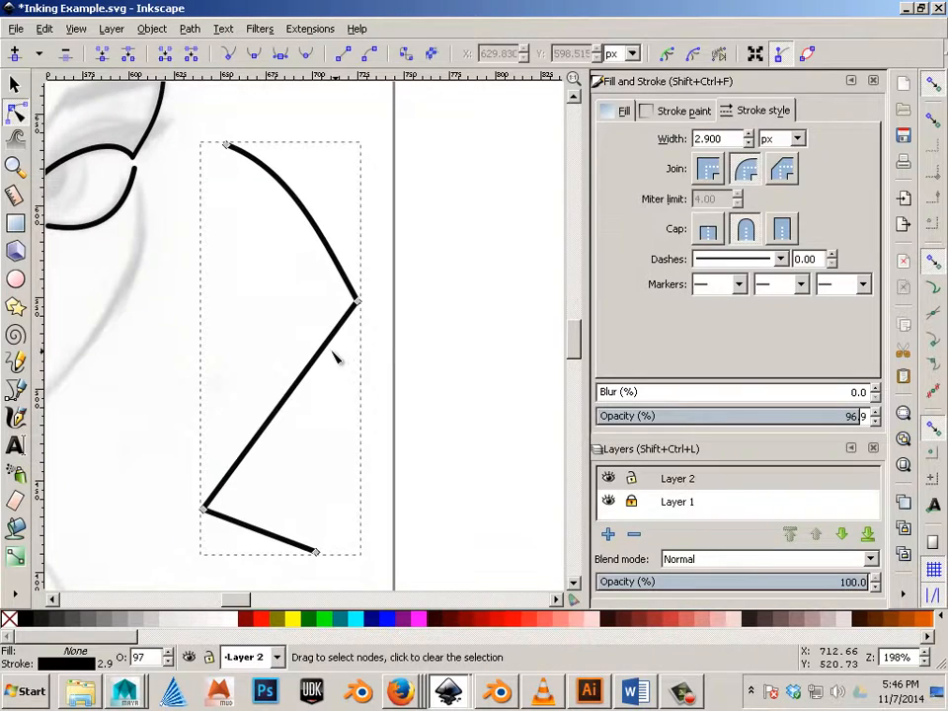
drag(331, 360, 285, 482)
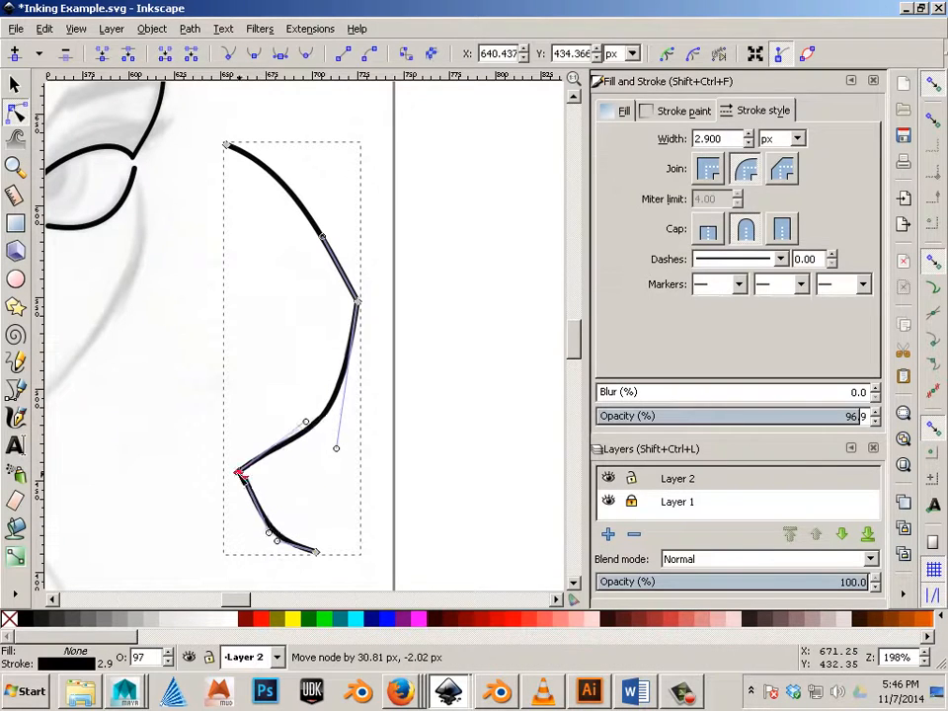
drag(242, 474, 244, 373)
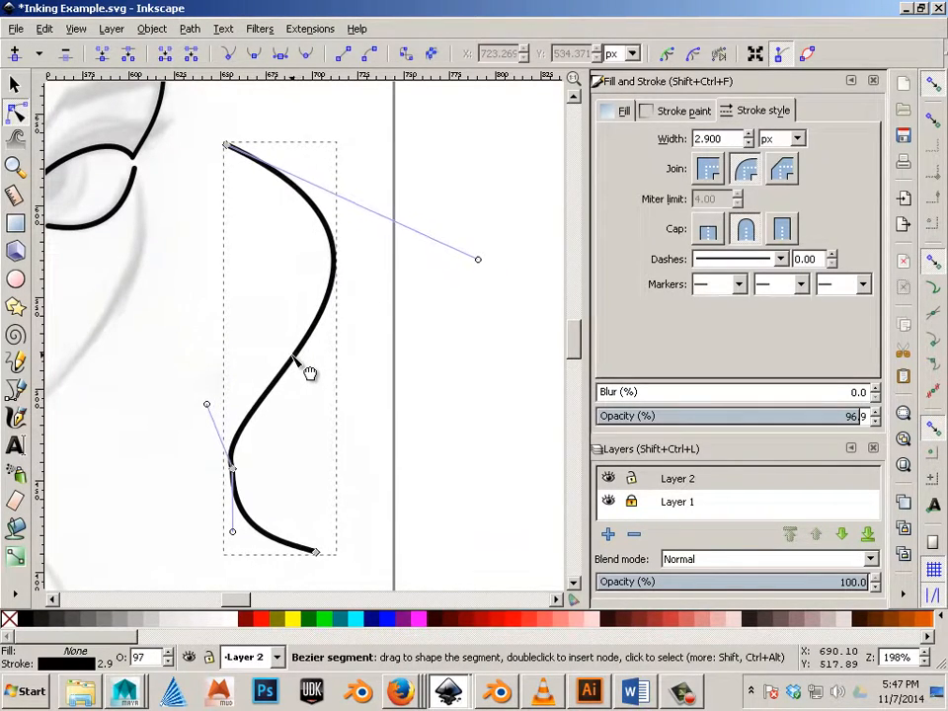
mouse_move(333, 333)
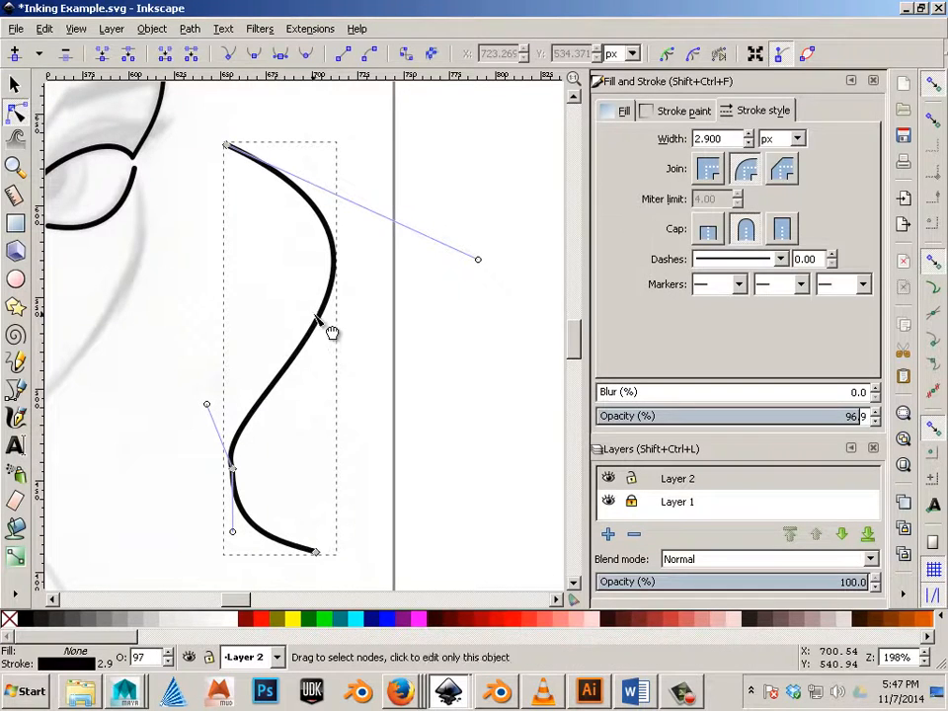
click(748, 135)
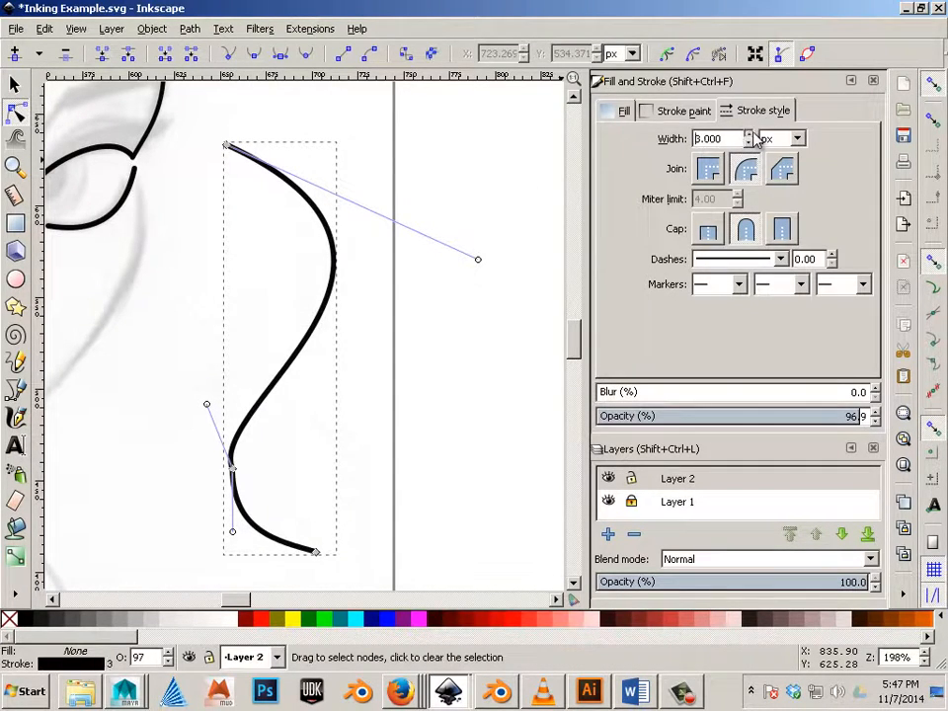
click(749, 135)
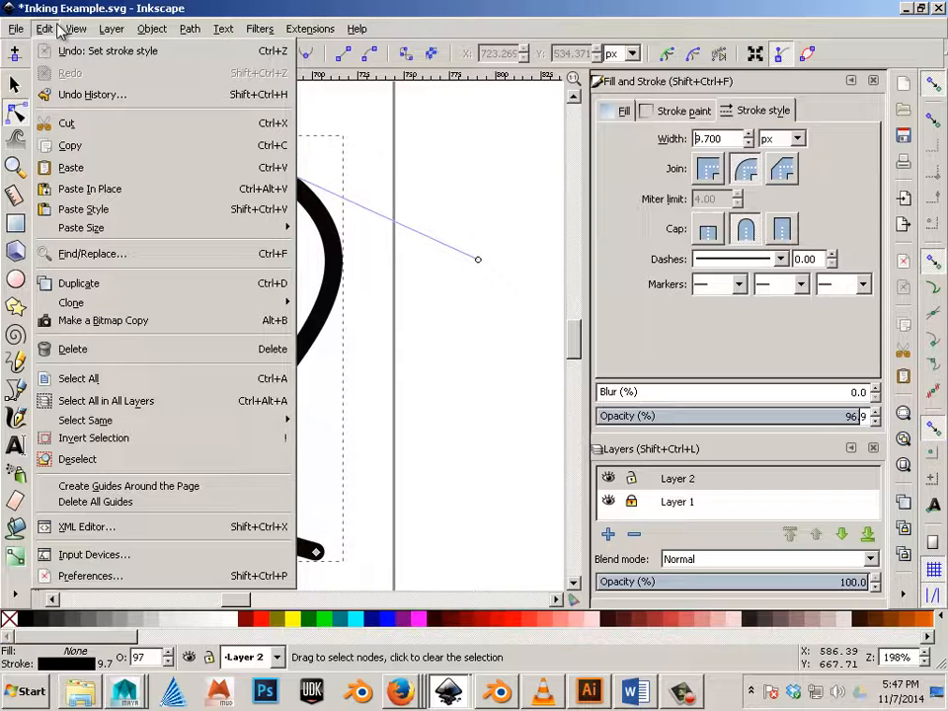
Review the Pen tool's new-object style in Preferences, then close the Preferences window.
click(110, 28)
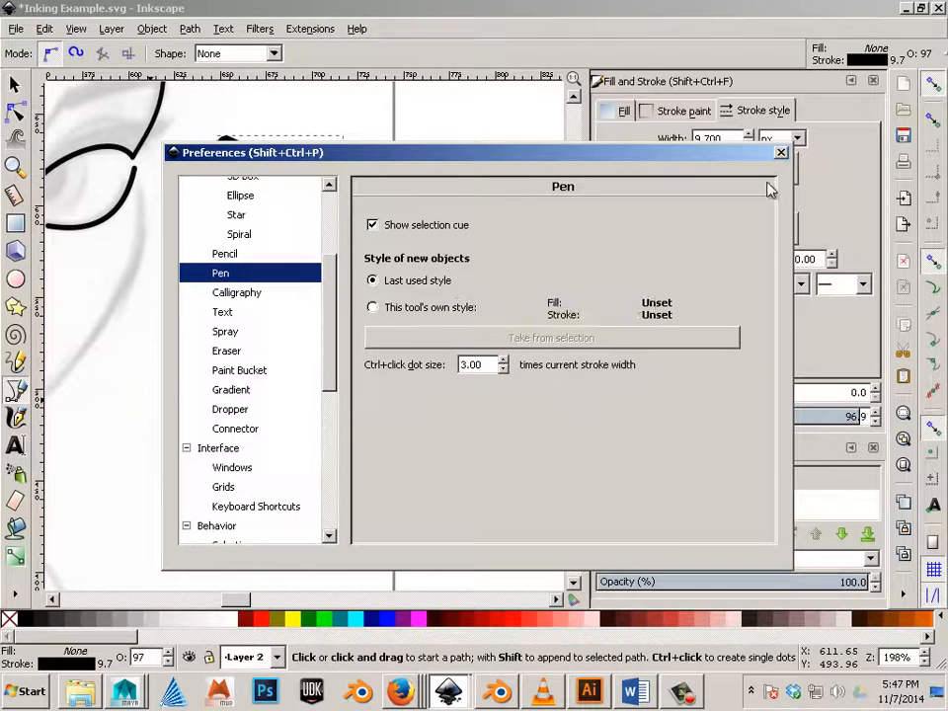
mouse_move(781, 154)
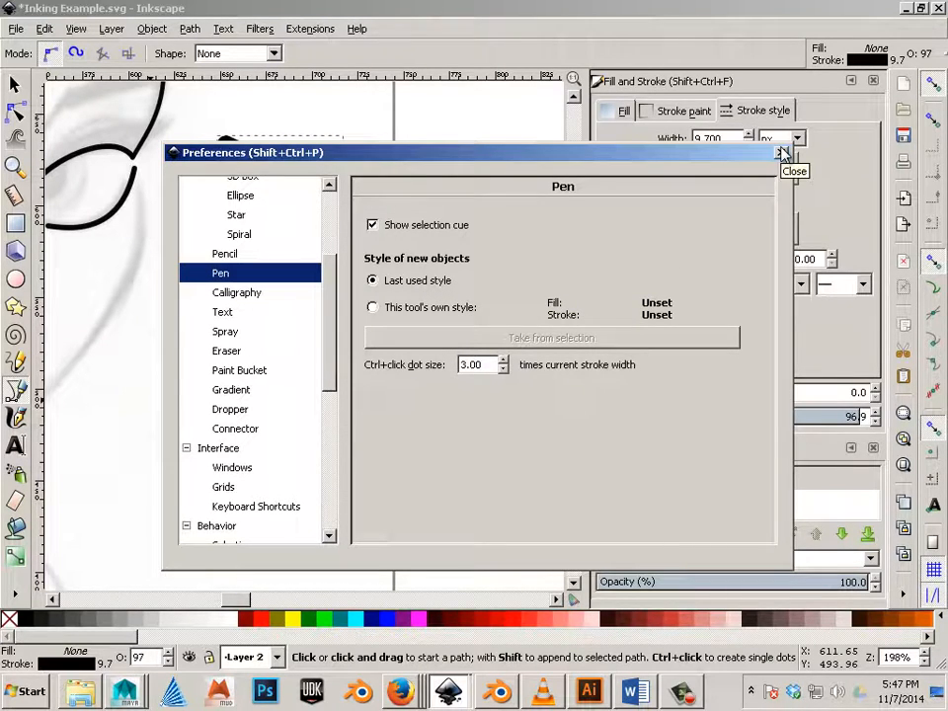
click(783, 153)
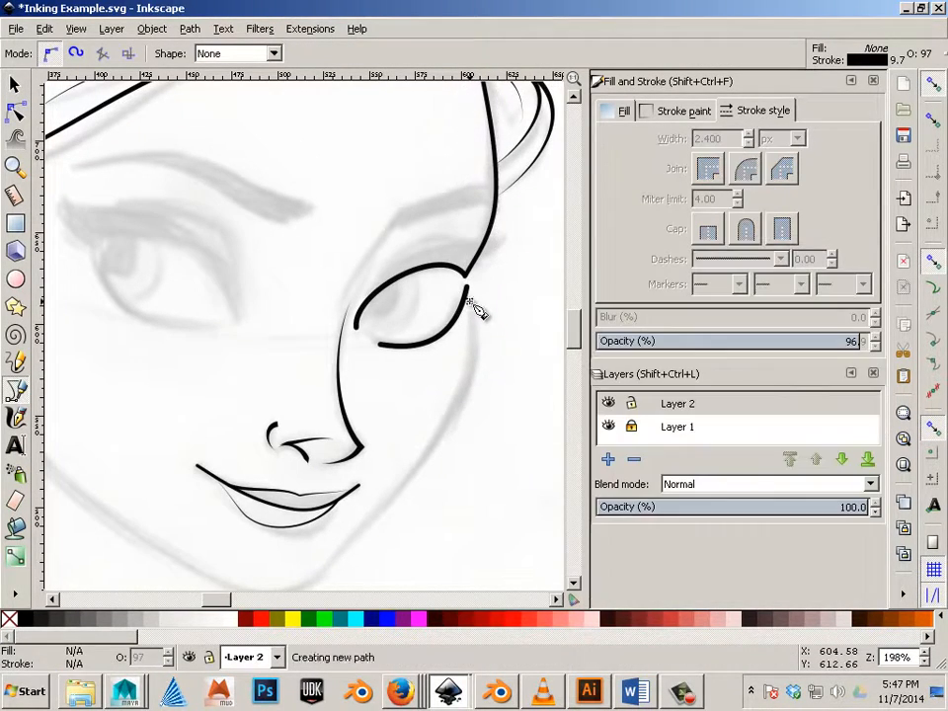
Draw a new jawline path starting at the eye corner and select it.
drag(469, 301, 478, 385)
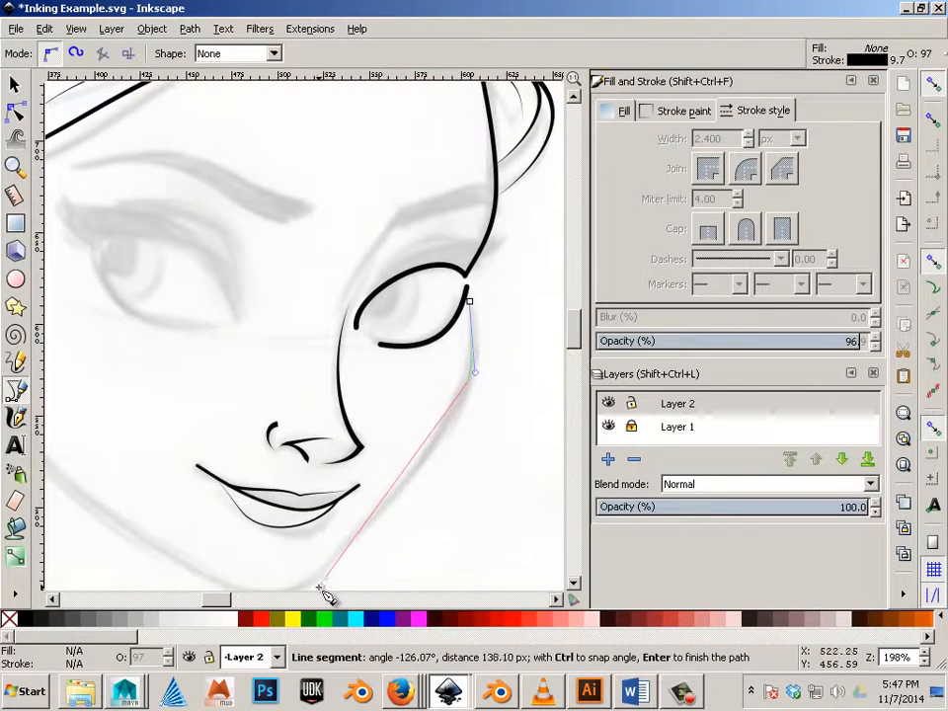
mouse_move(302, 593)
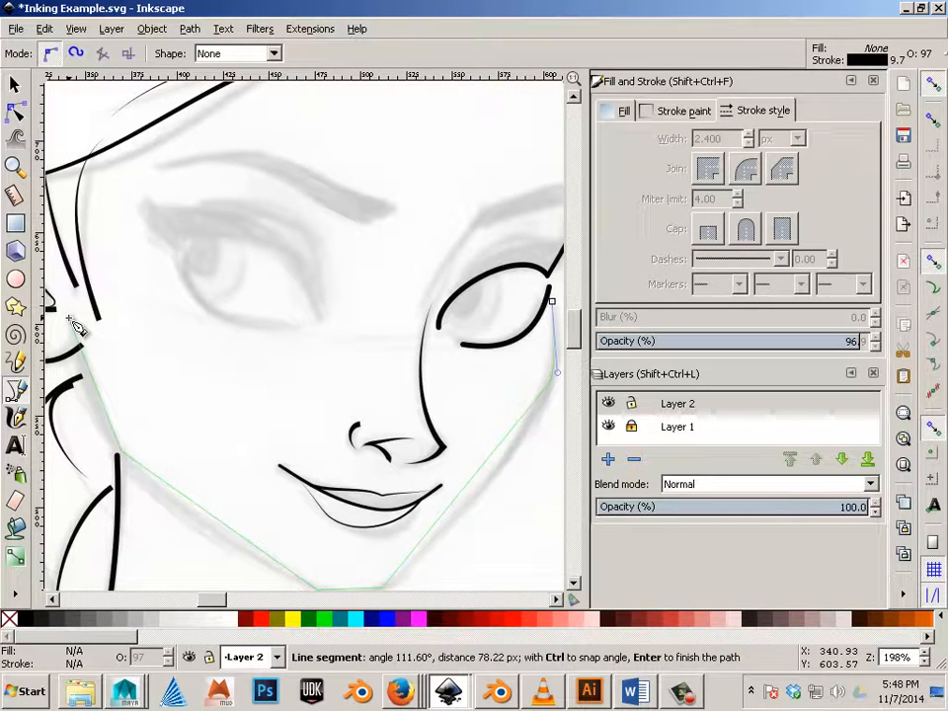
key(Return)
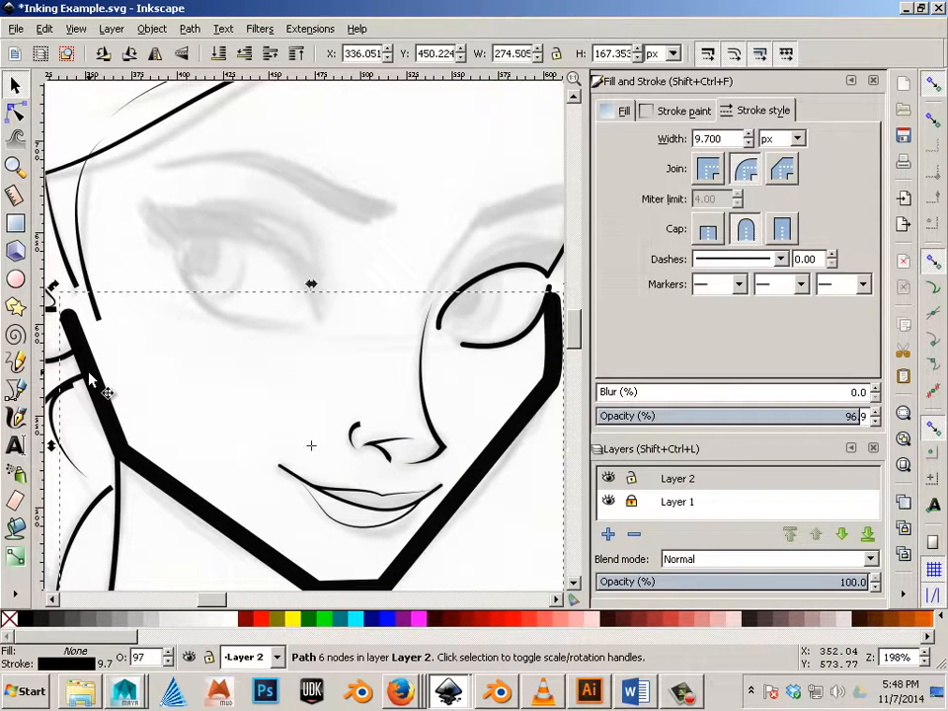
click(747, 143)
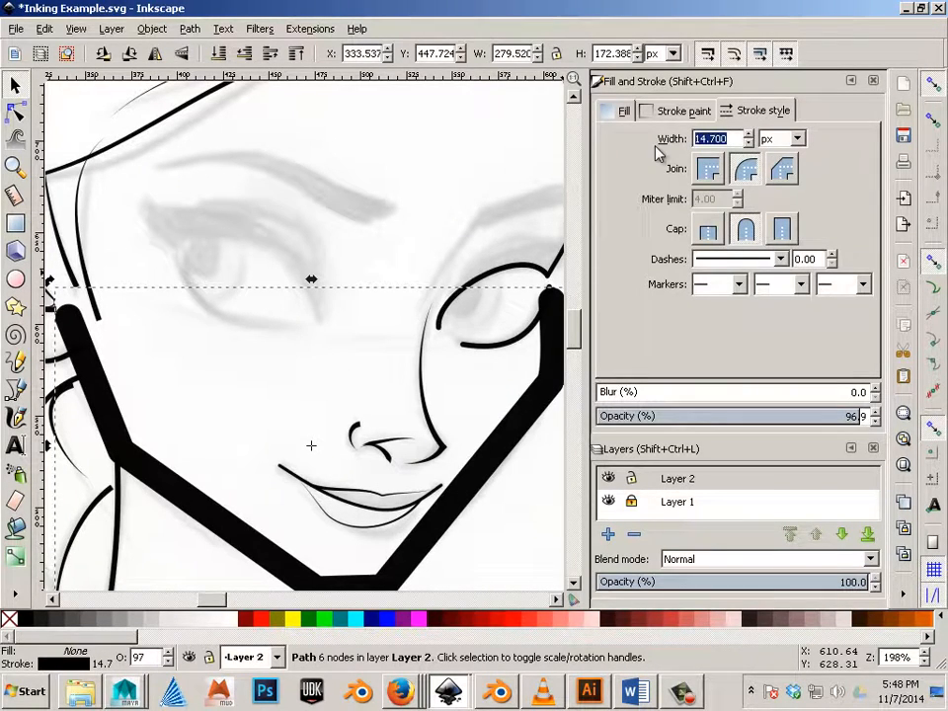
Enter 2.400 for the jawline path and bend its curve along the sketched chin.
text(2.400)
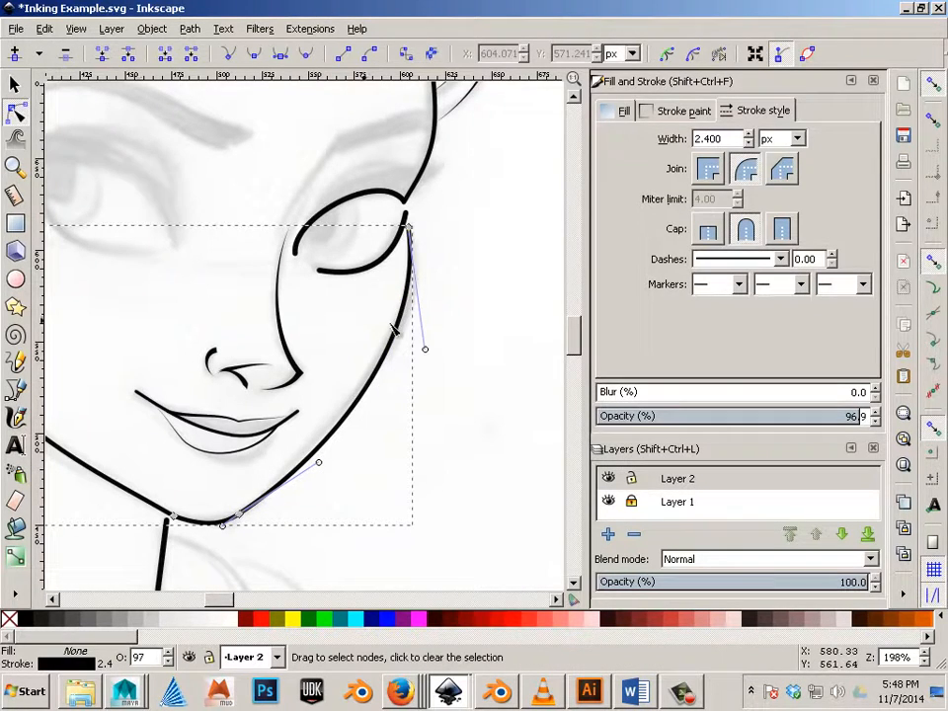
drag(395, 331, 385, 409)
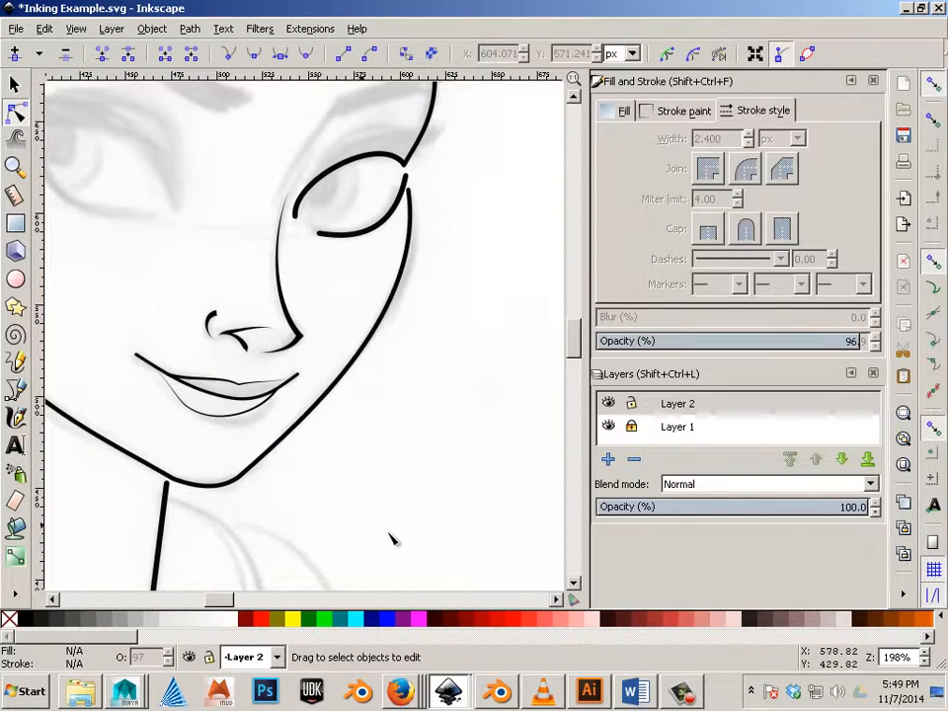
scroll(right, 3)
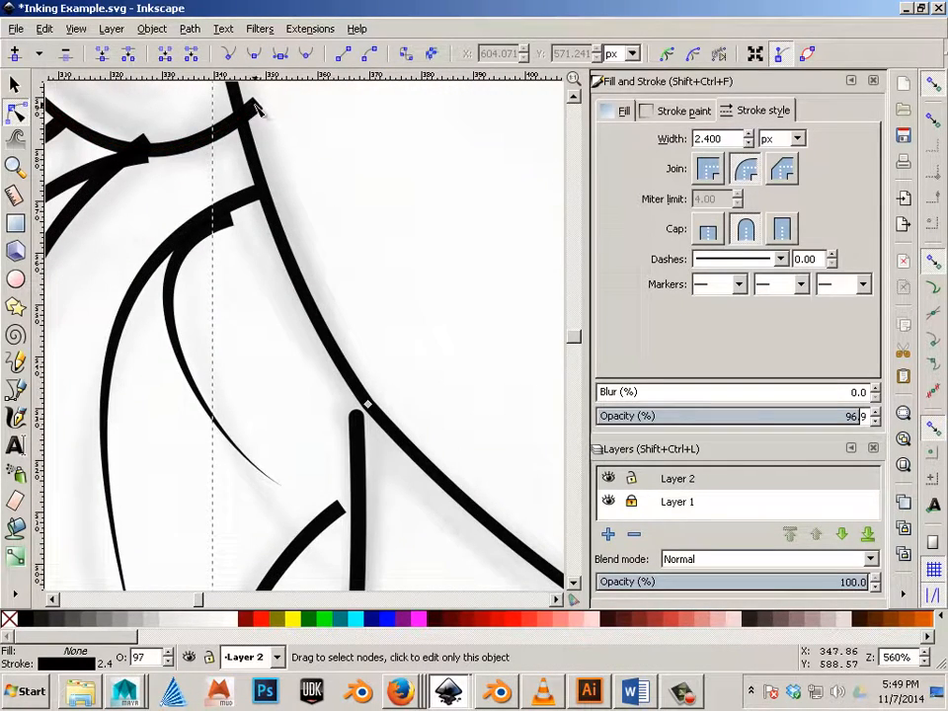
Join the eye stroke's end to the cheek line, bring the lower curve up to the neck, and taper the eye corner.
drag(257, 108, 245, 112)
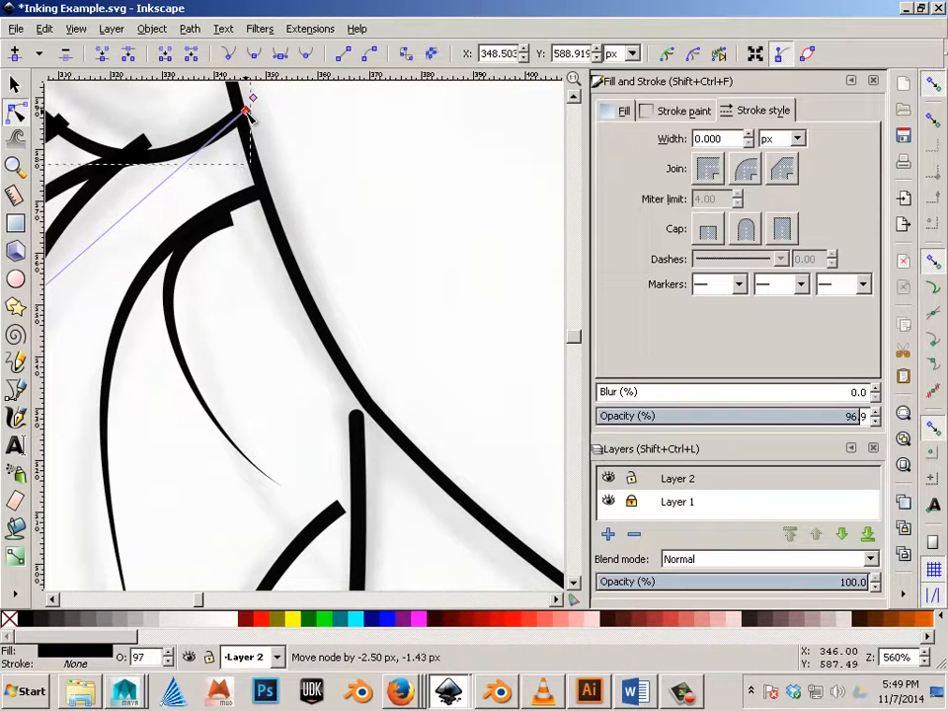
drag(246, 111, 147, 153)
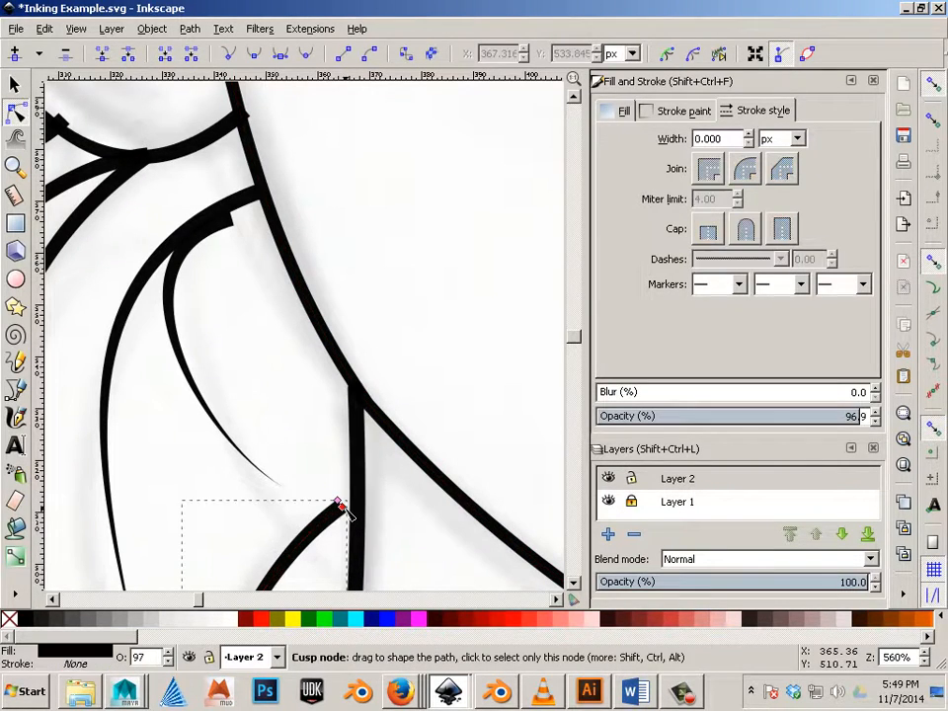
drag(341, 504, 229, 220)
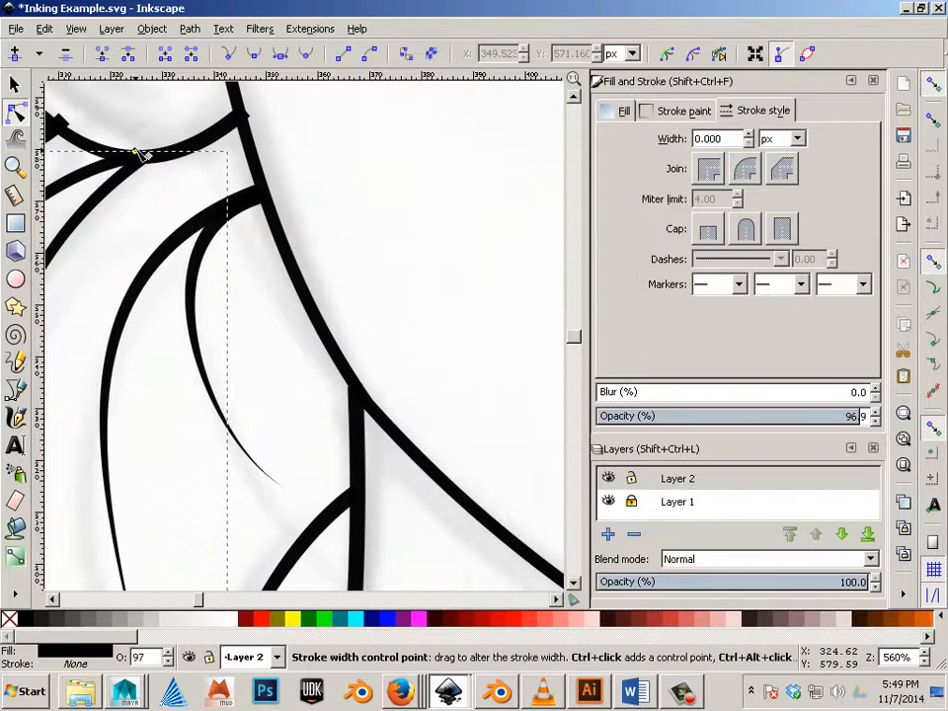
drag(135, 155, 239, 106)
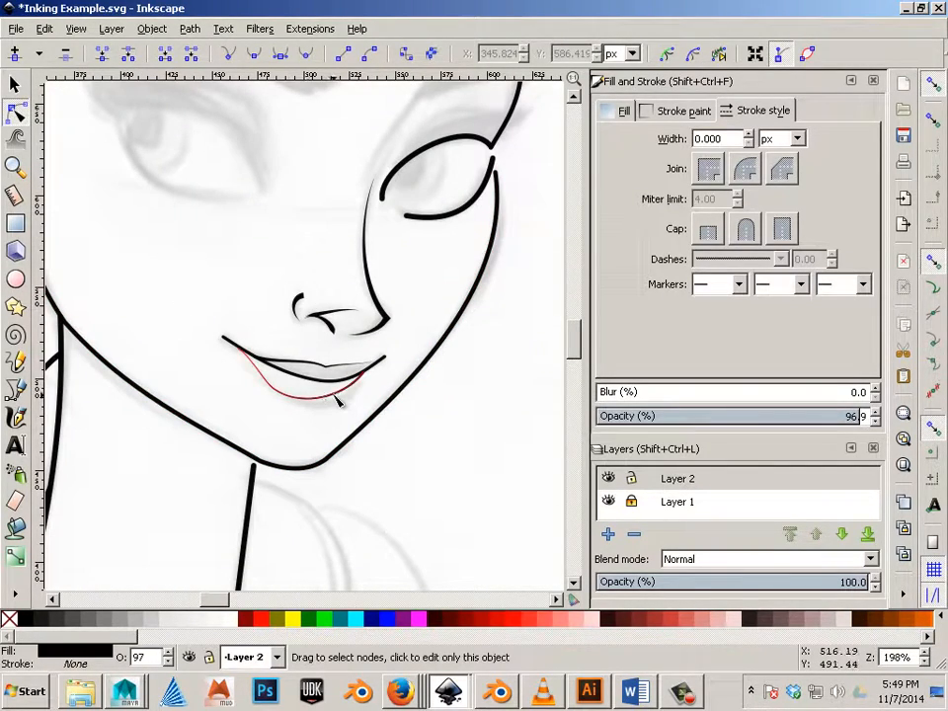
Deselect the finished outline strokes by clicking empty canvas.
click(316, 380)
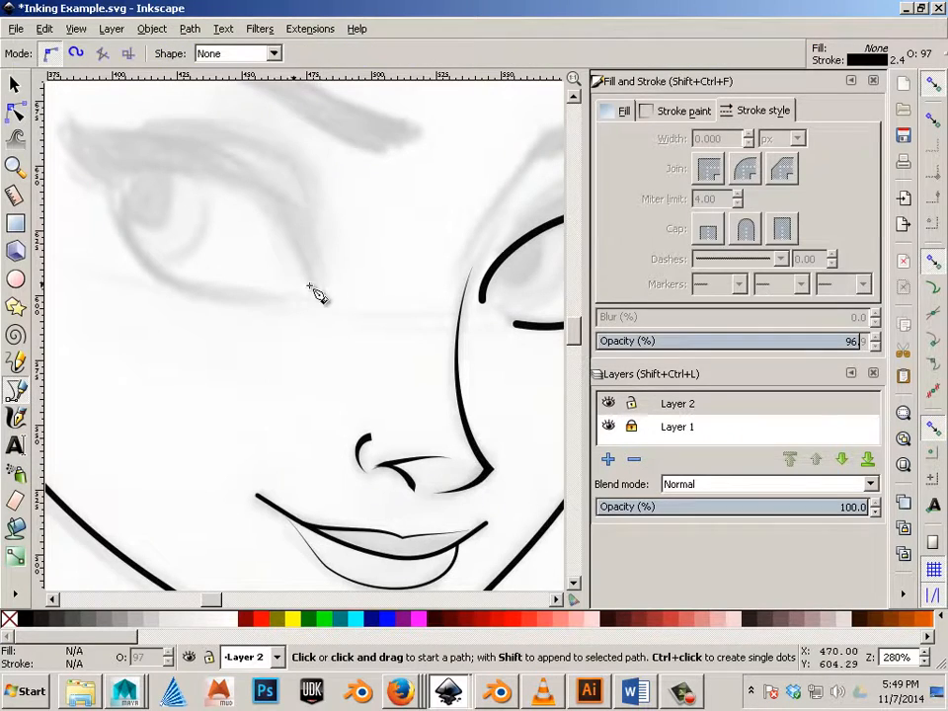
Trace the left eye outline from its outer corner and finish the path.
click(316, 289)
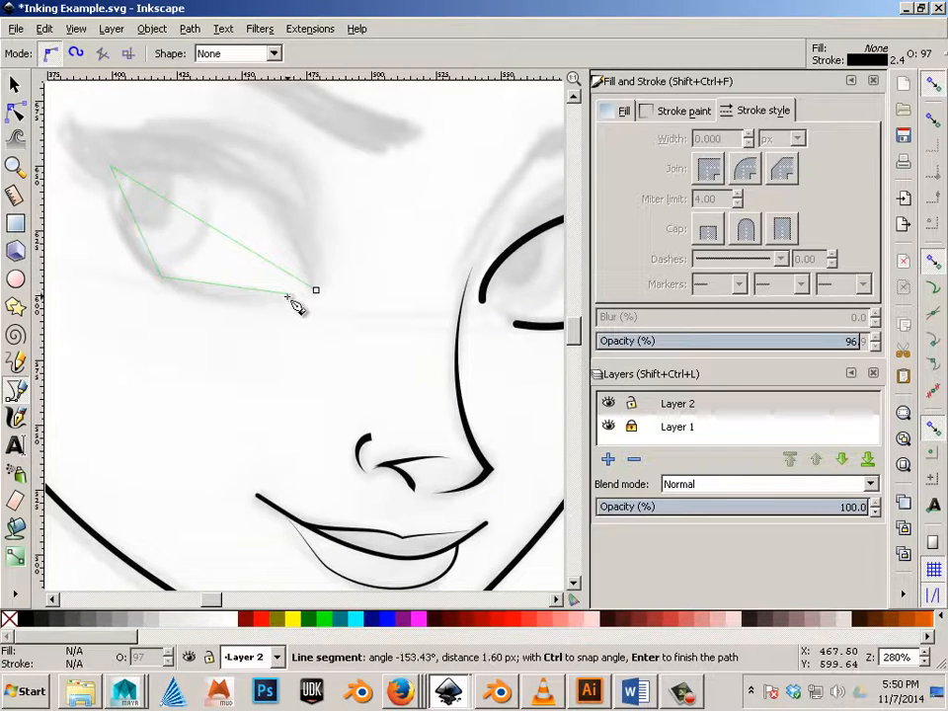
key(Return)
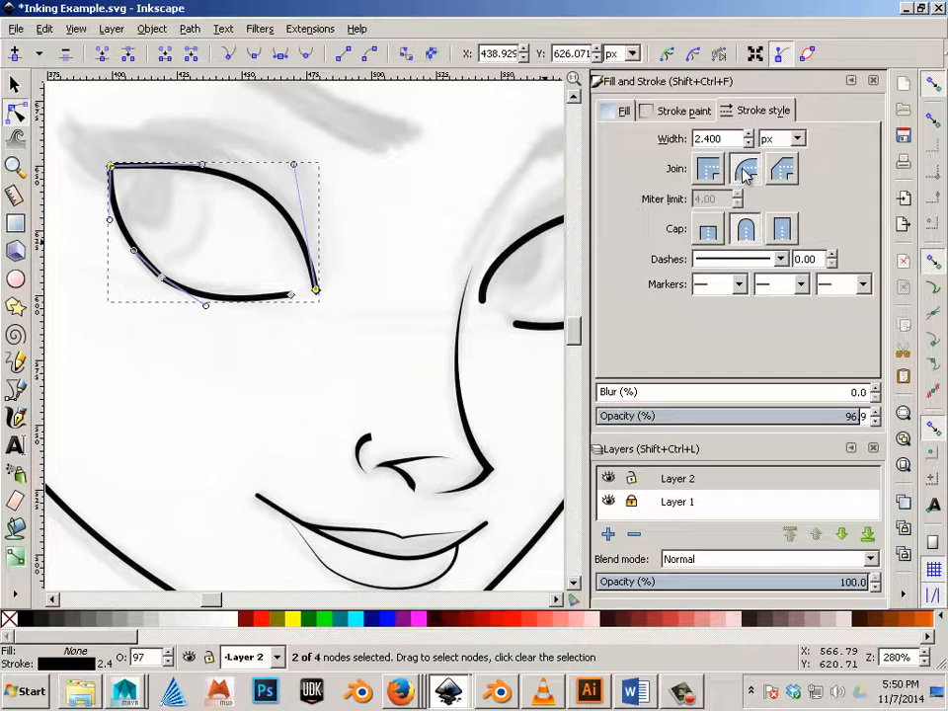
mouse_move(745, 170)
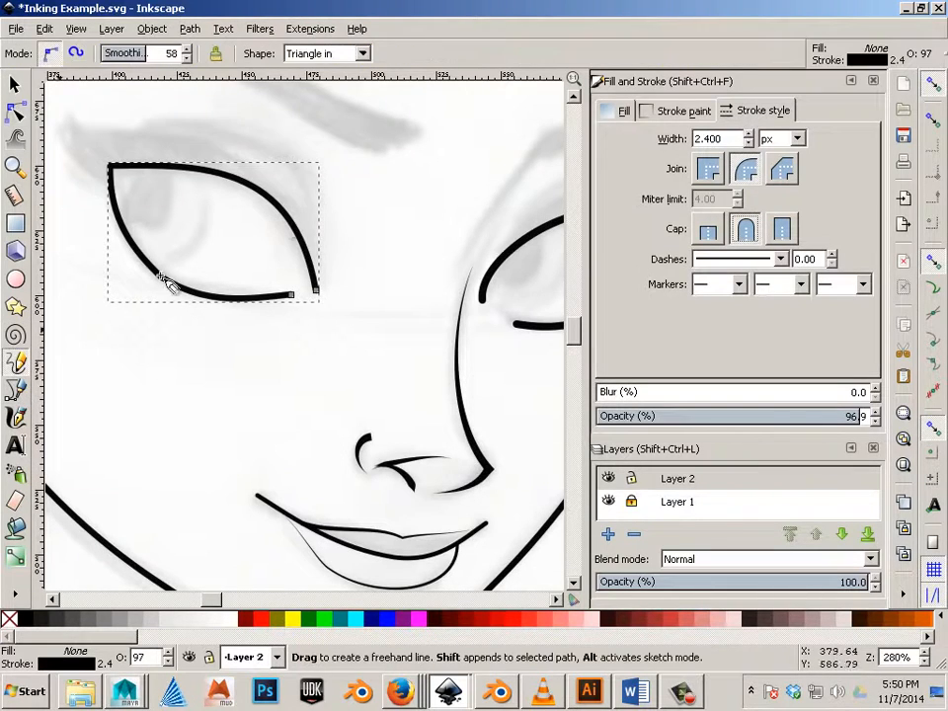
mouse_move(296, 380)
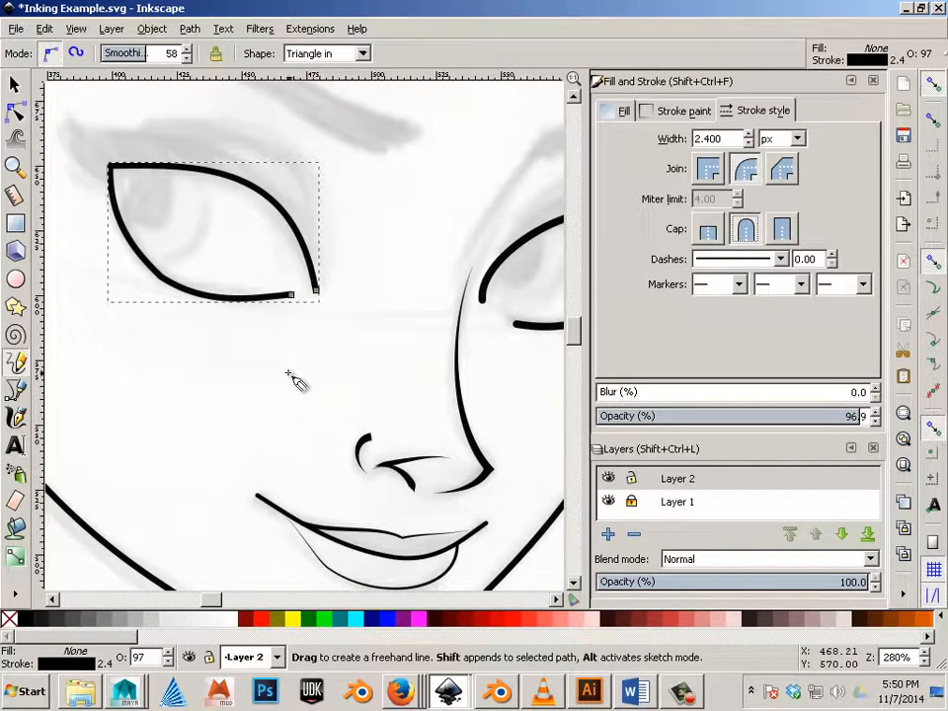
mouse_move(257, 383)
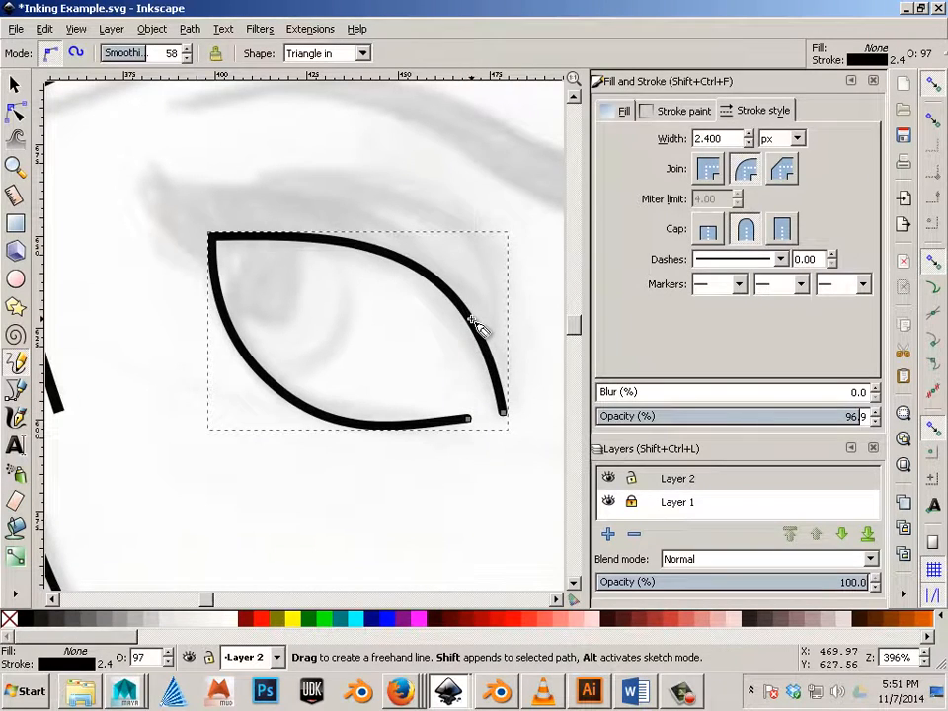
Draw a tapered eyelash, adjust its width, and blend its end node into the upper lid line.
drag(472, 318, 198, 194)
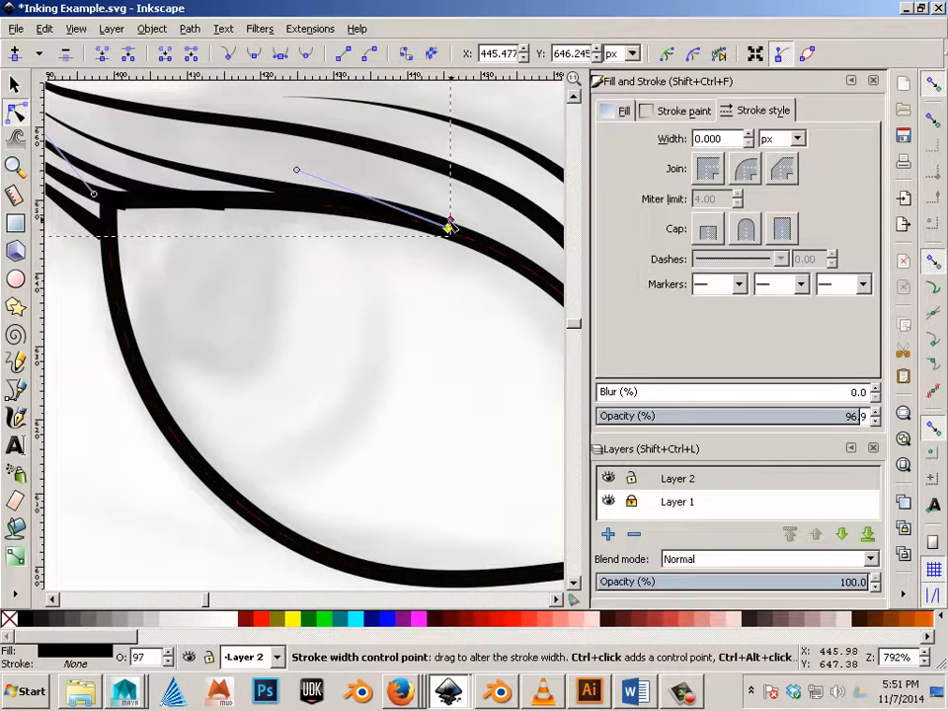
drag(451, 225, 444, 229)
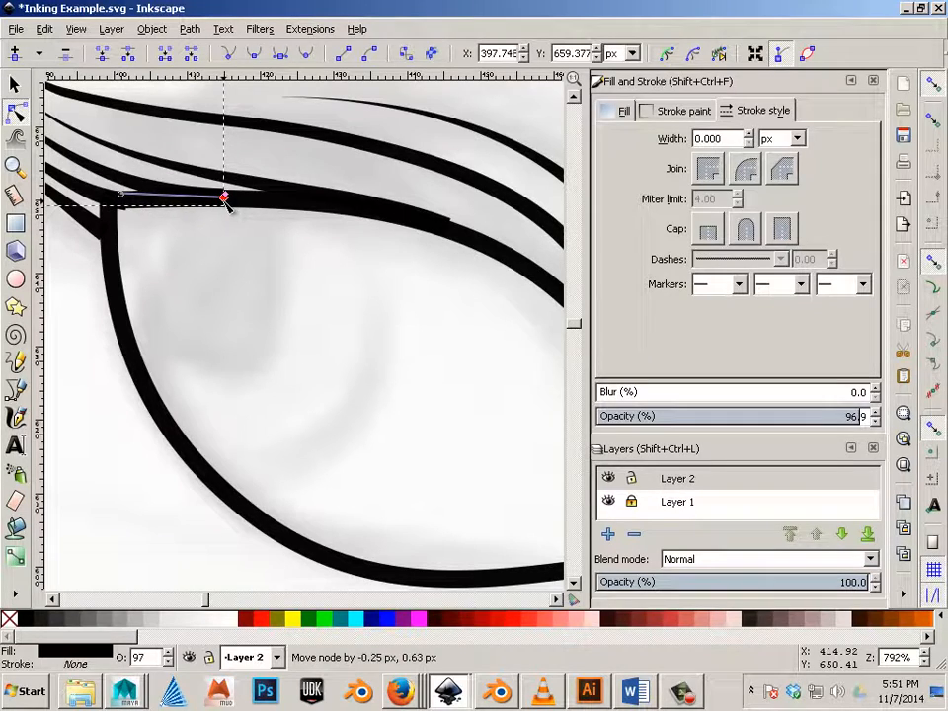
drag(224, 201, 207, 191)
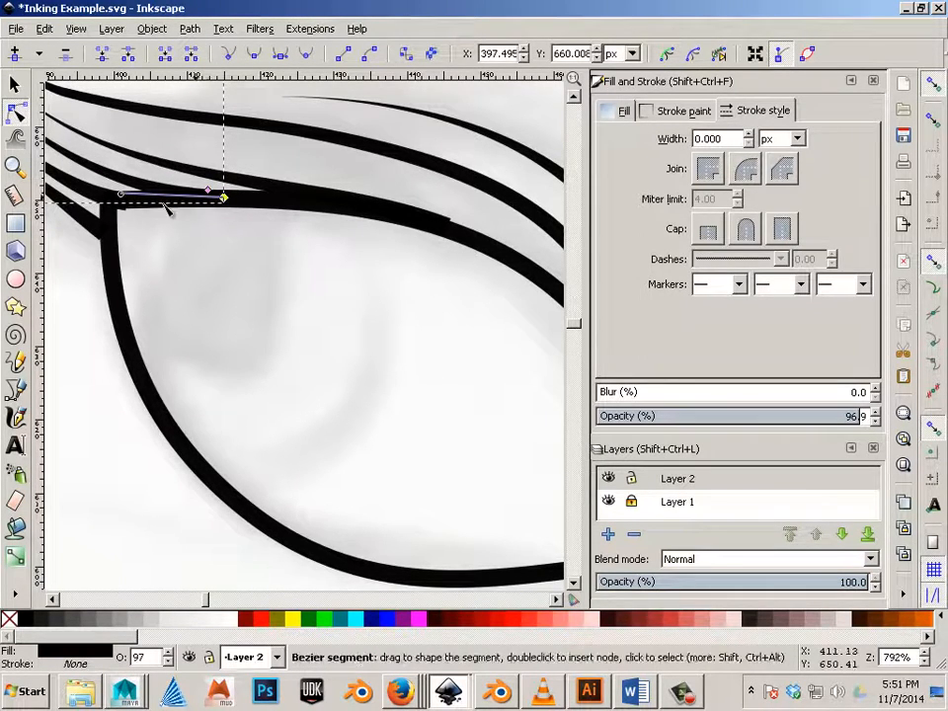
drag(207, 195, 107, 229)
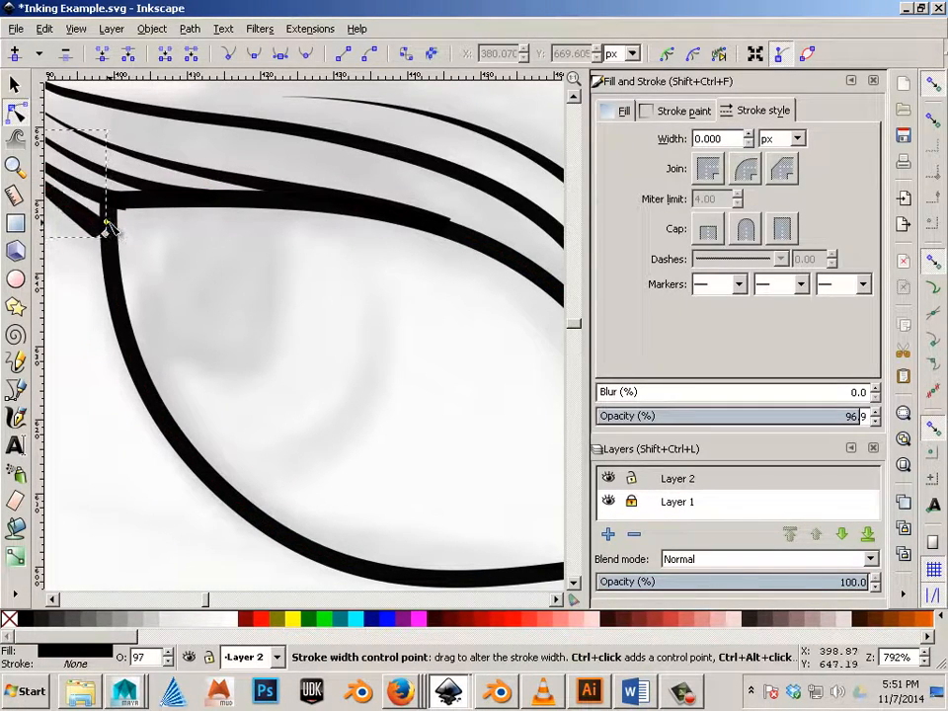
drag(106, 230, 113, 245)
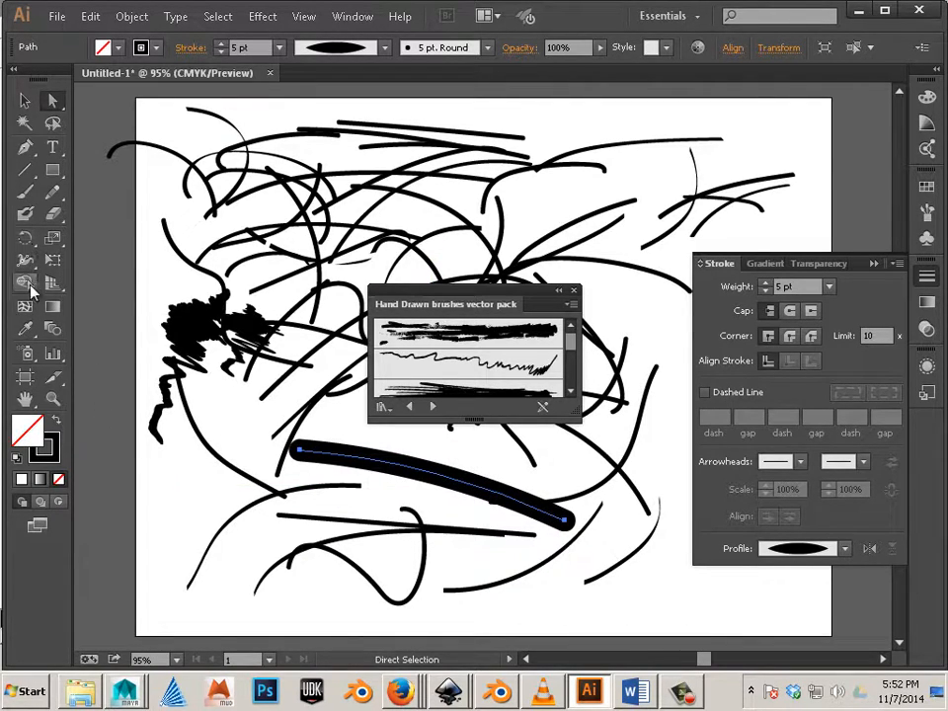
mouse_move(301, 454)
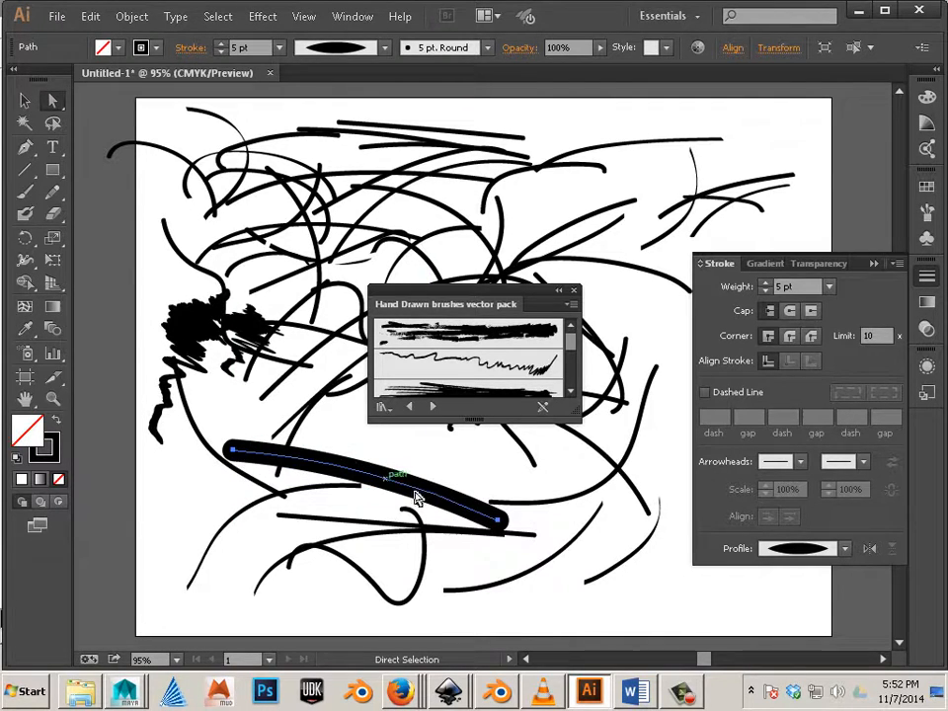
mouse_move(553, 375)
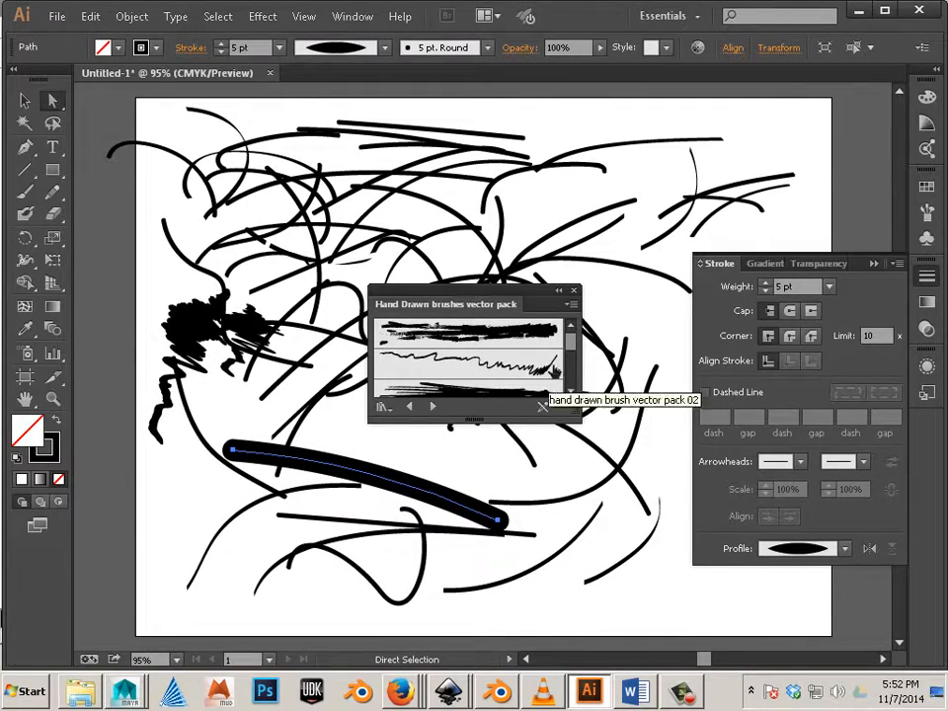